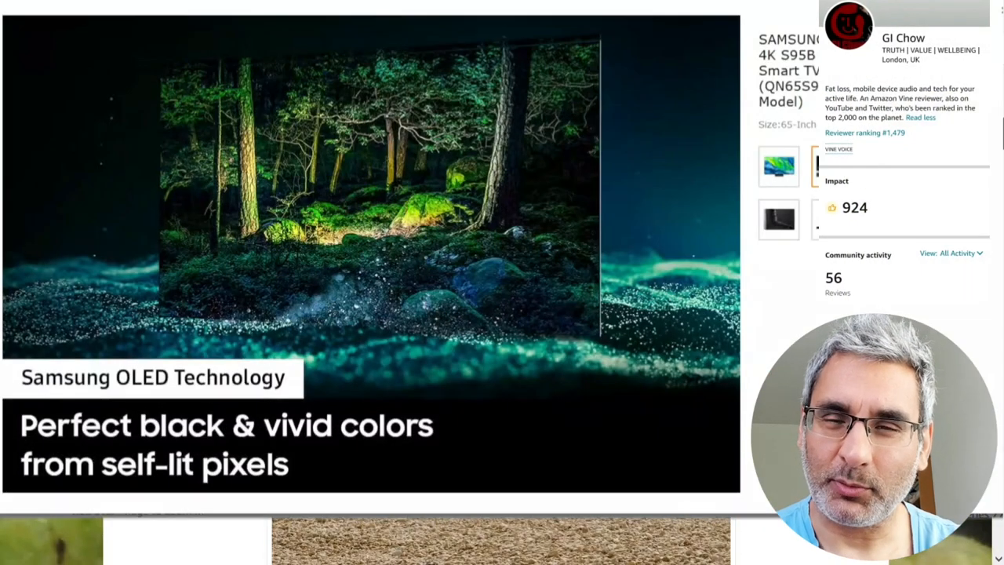
Browse down the YouTube results for 's95b' past the many Samsung S95B review videos.
left_click(778, 218)
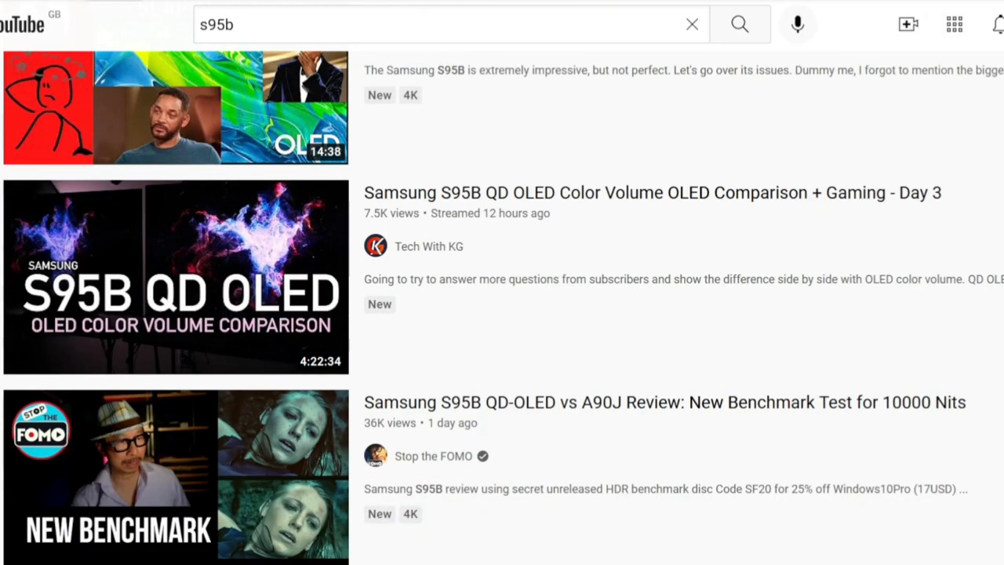
scroll("down", 3)
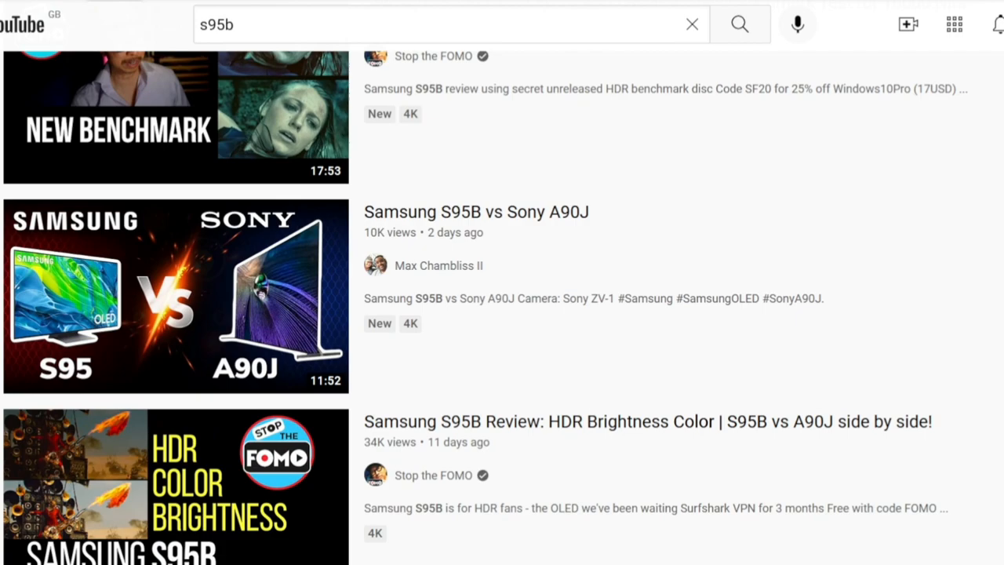
scroll("down", 3)
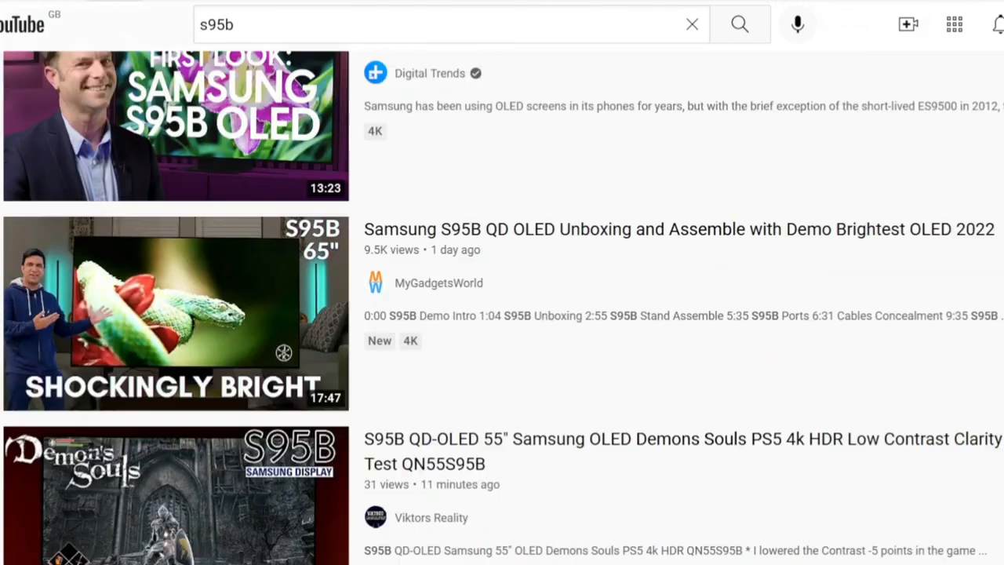
scroll("down", 3)
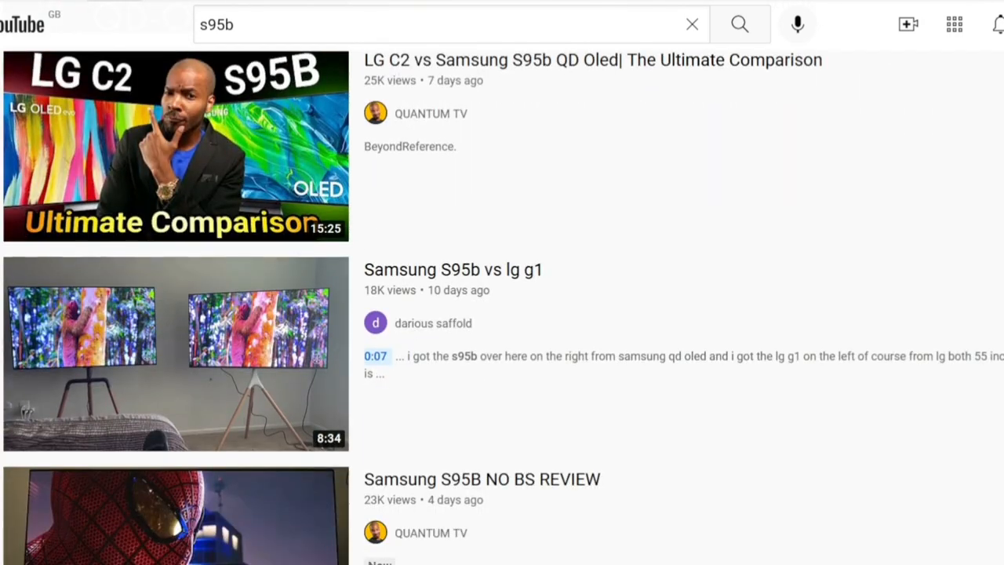
scroll("down", 3)
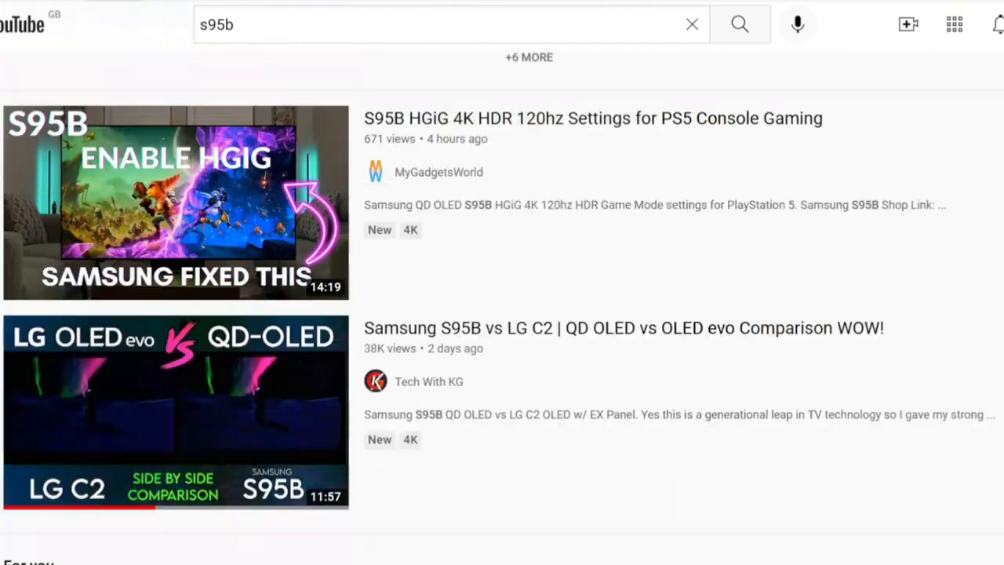
scroll("down", 3)
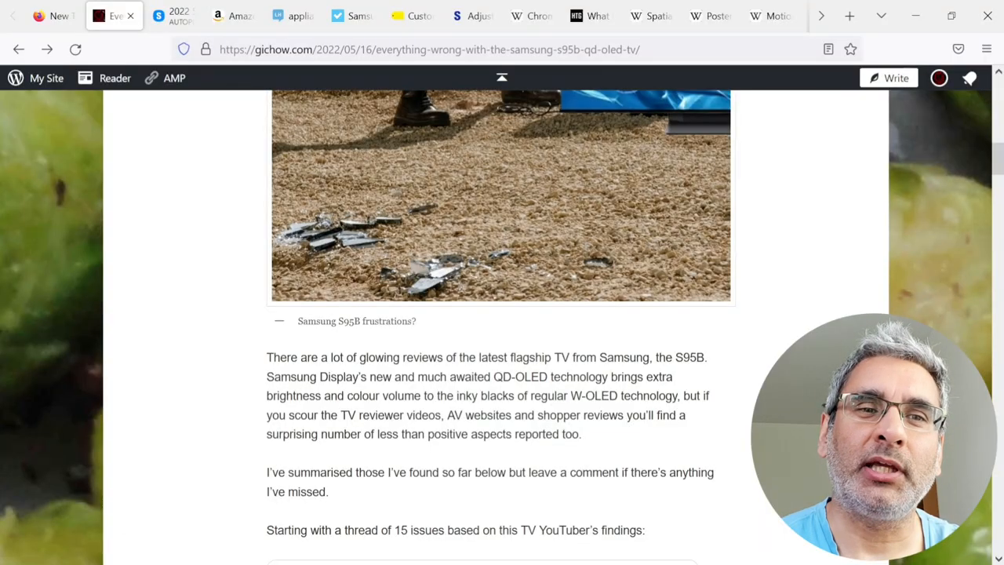
Read the gichow.com post's intro paragraphs down to the embedded tweet.
scroll("down", 3)
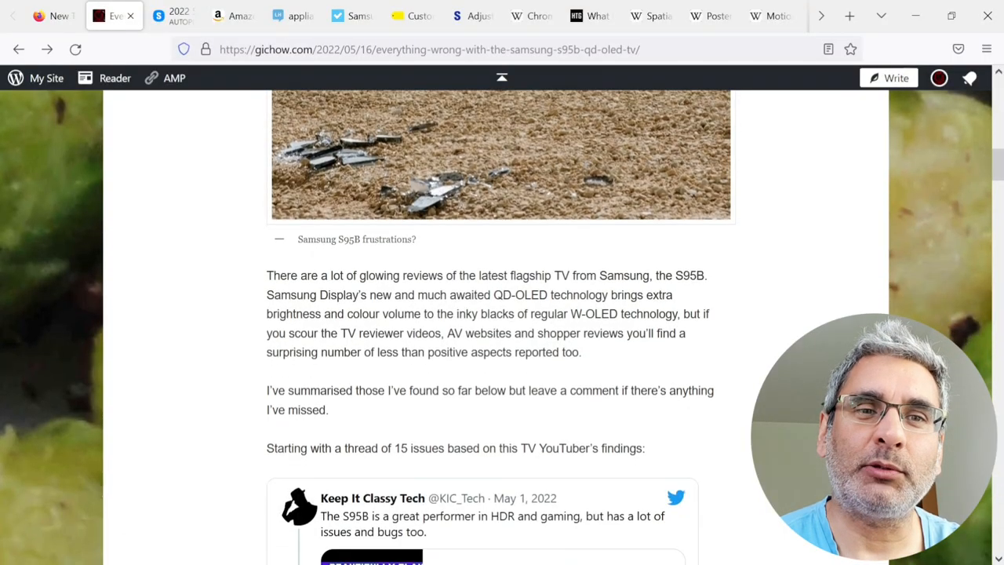
scroll("down", 3)
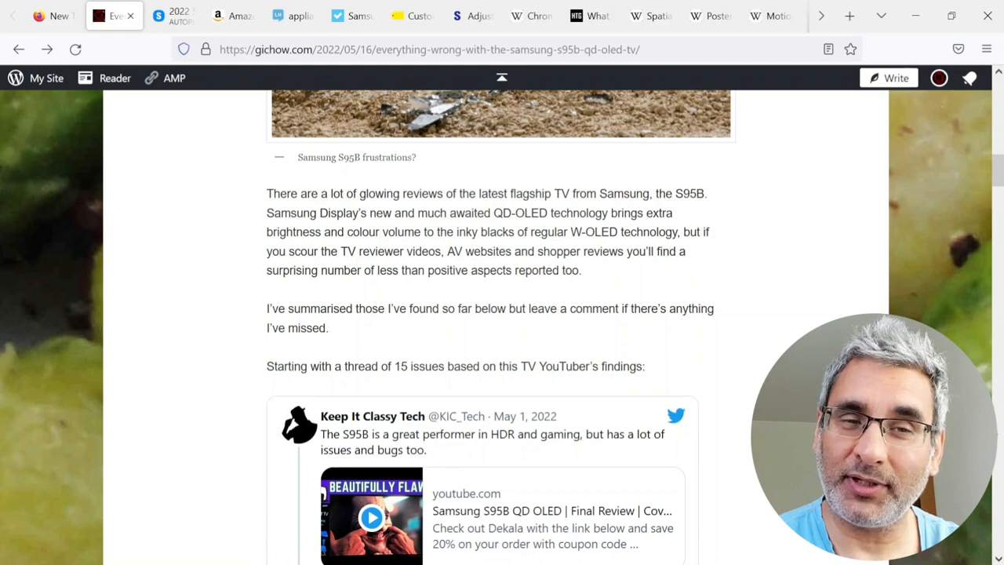
scroll("down", 3)
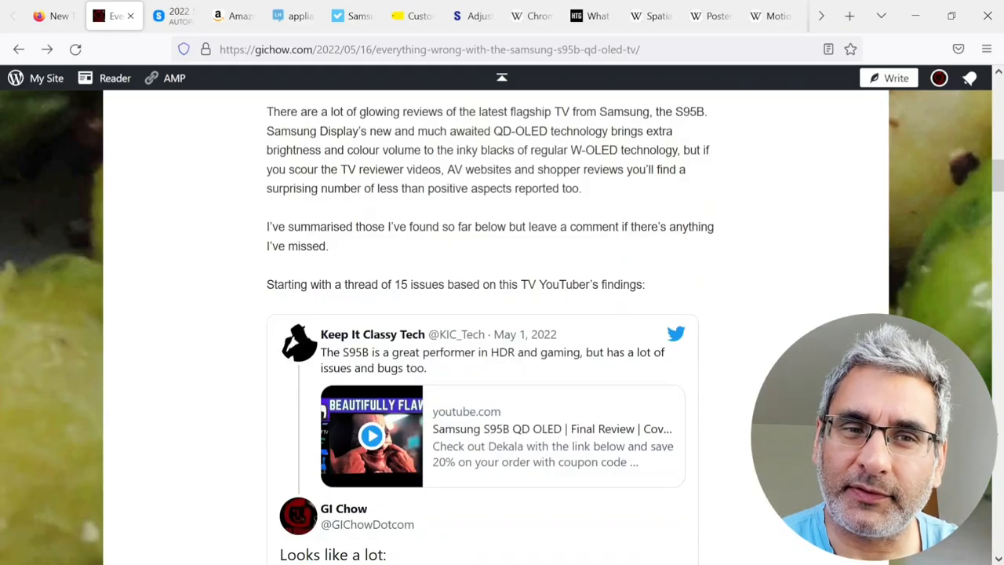
Go through the tweet thread listing the numbered issues with the S95B.
scroll("down", 3)
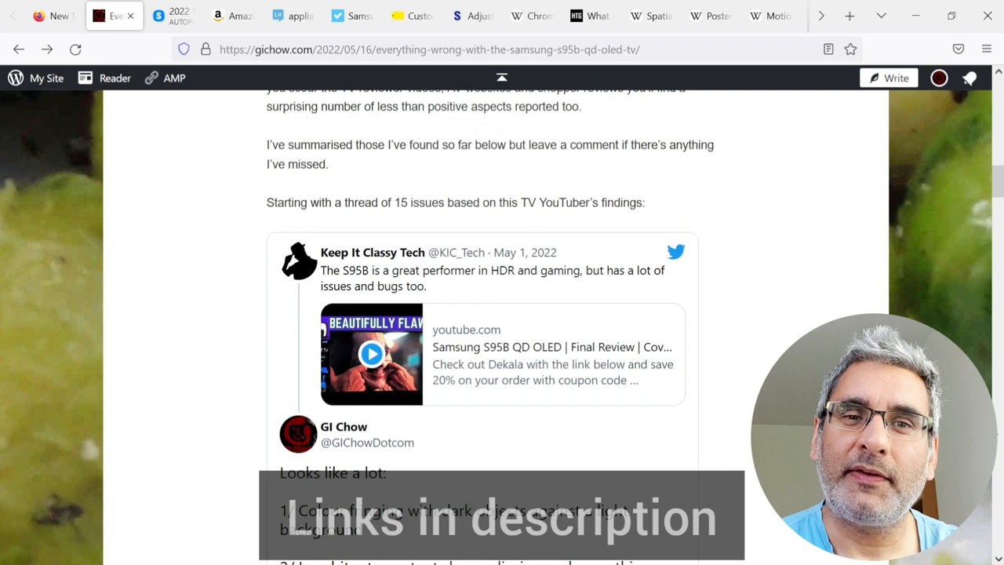
scroll("down", 3)
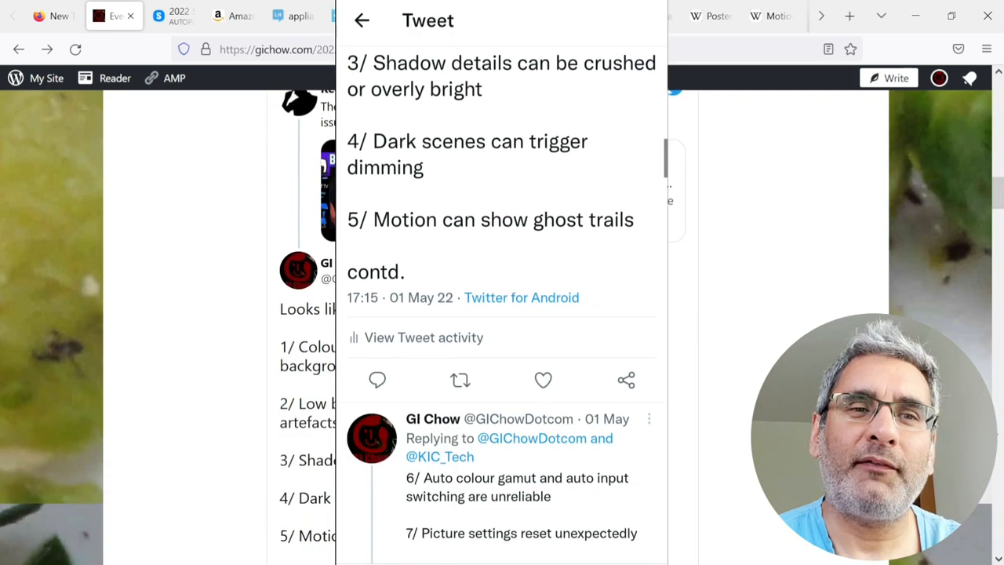
scroll("down", 3)
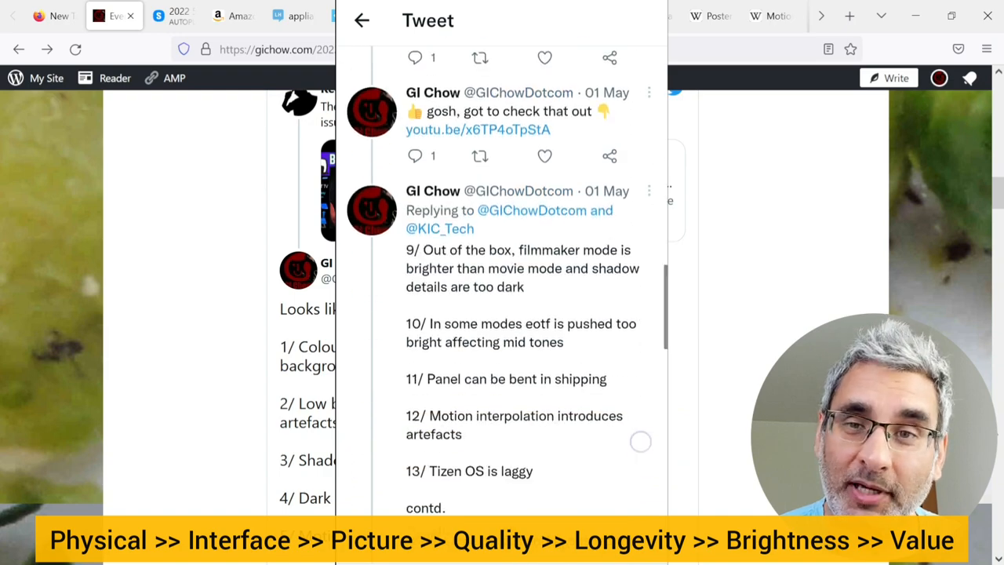
scroll("down", 3)
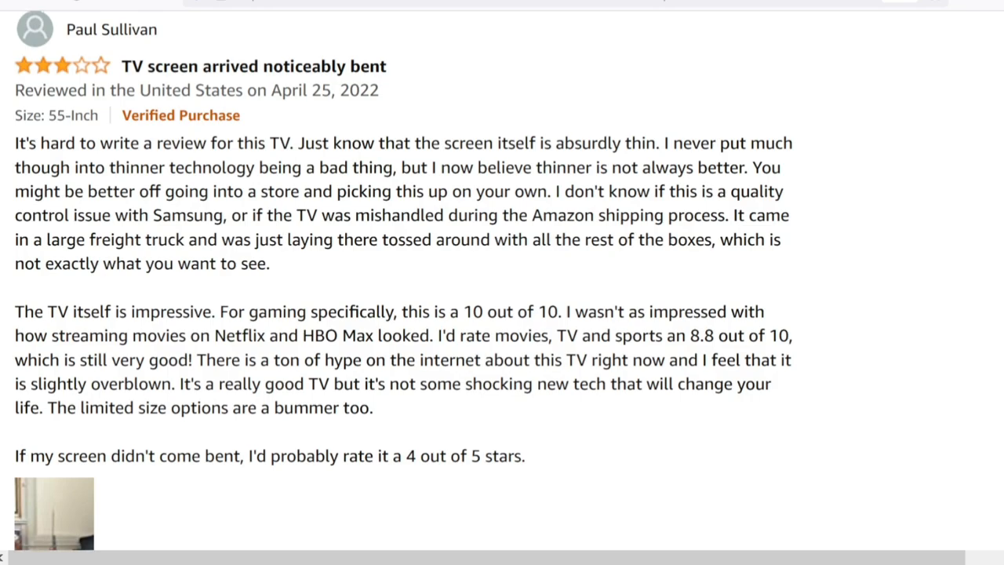
View the Amazon review's bent-screen photo enlarged, then the Reviewed smart-platform section.
left_click(44, 527)
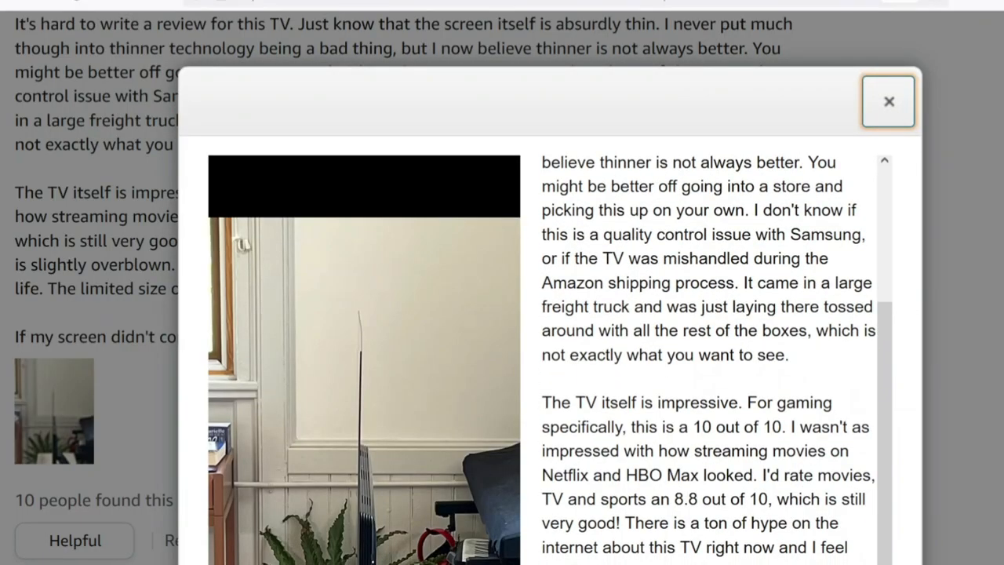
left_click(891, 102)
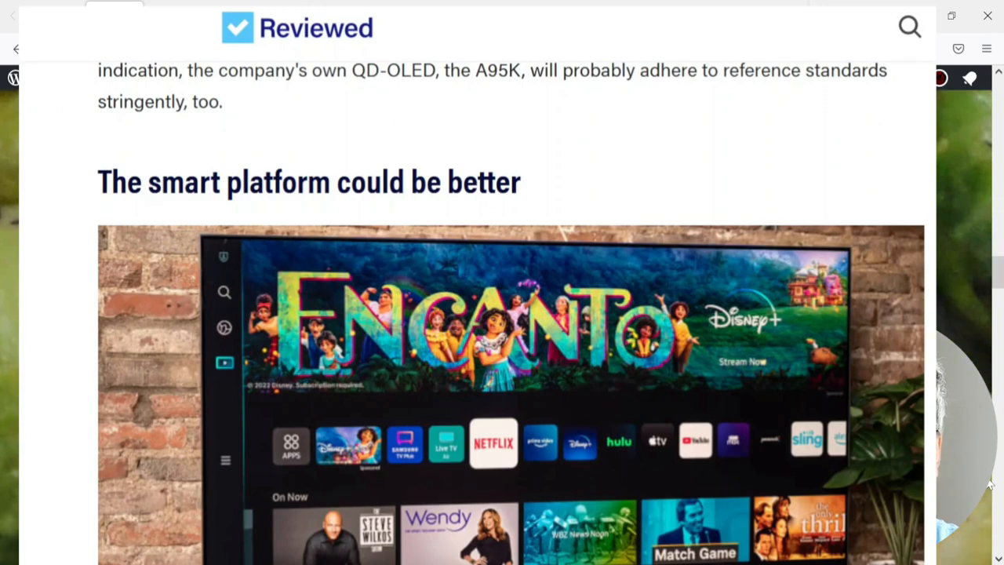
scroll("down", 3)
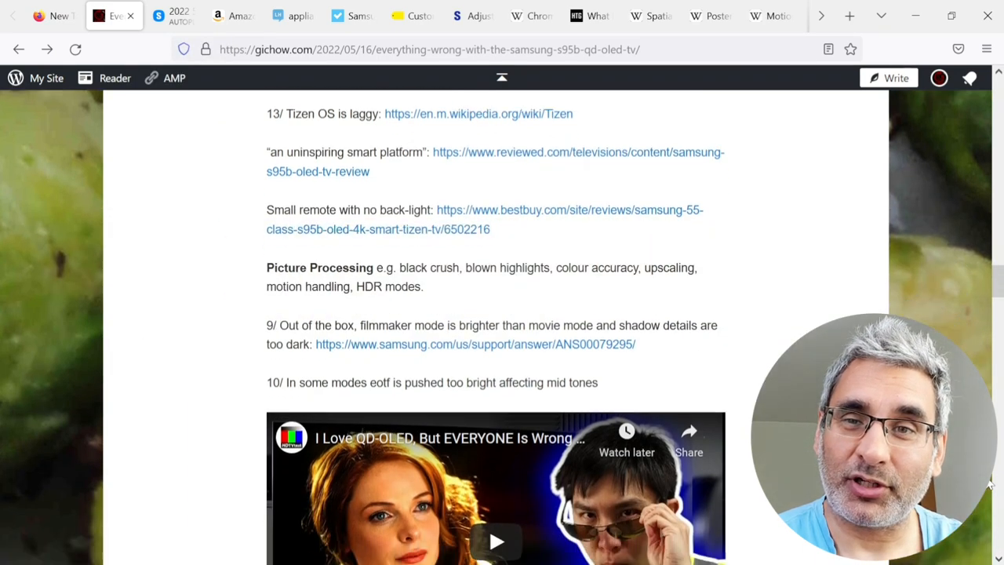
Look through the cited Wikipedia article on anti-aliasing.
scroll("down", 3)
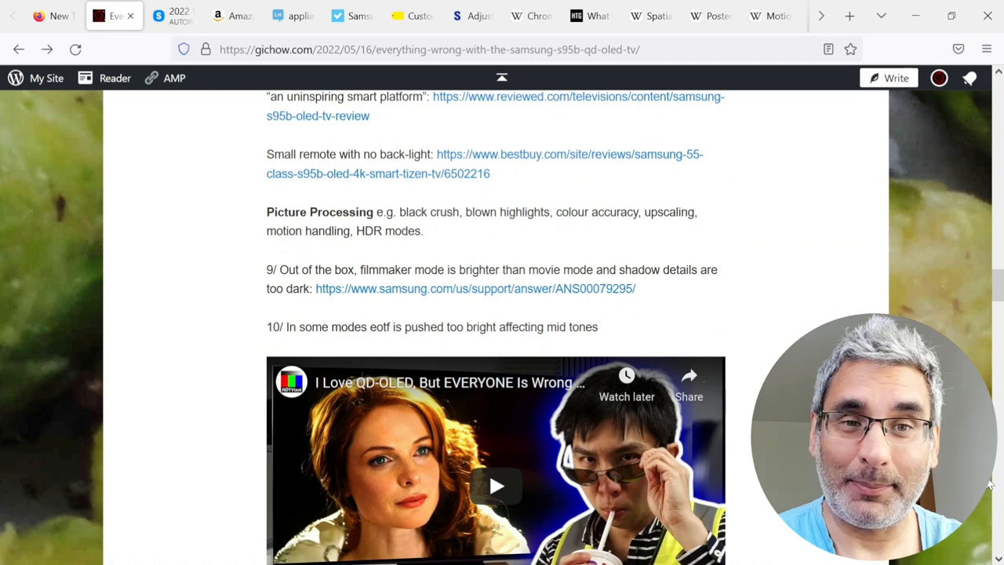
scroll("down", 3)
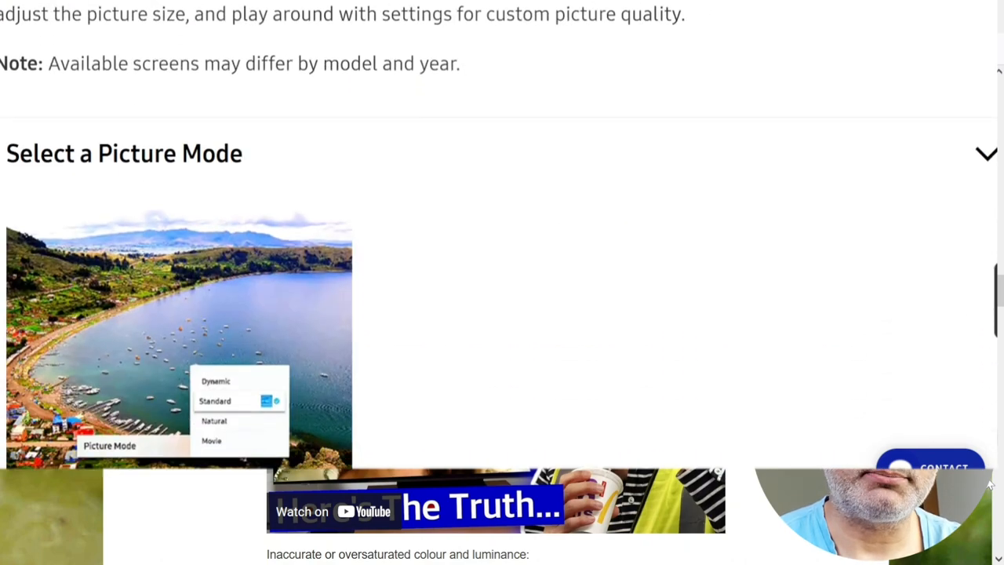
scroll("down", 3)
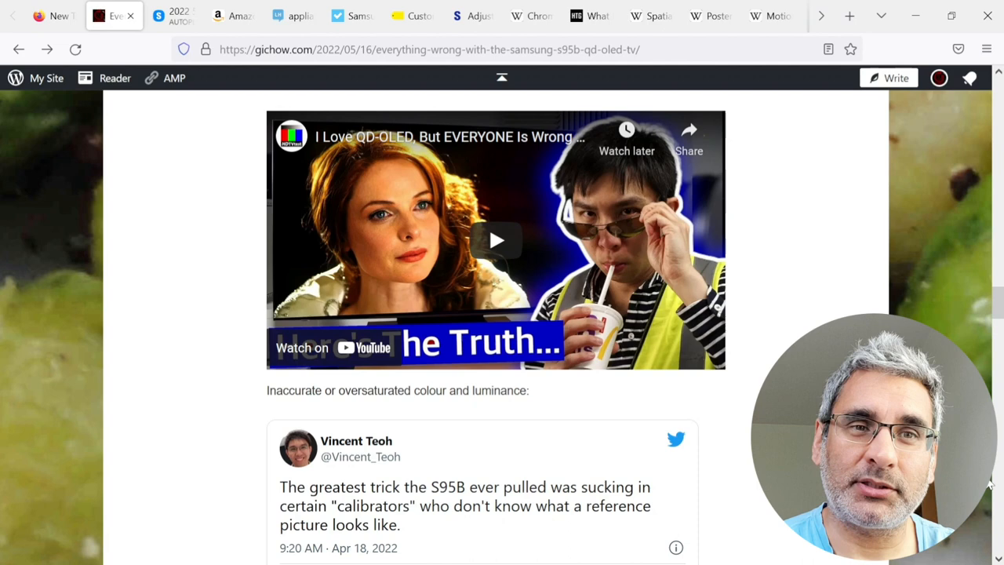
scroll("down", 3)
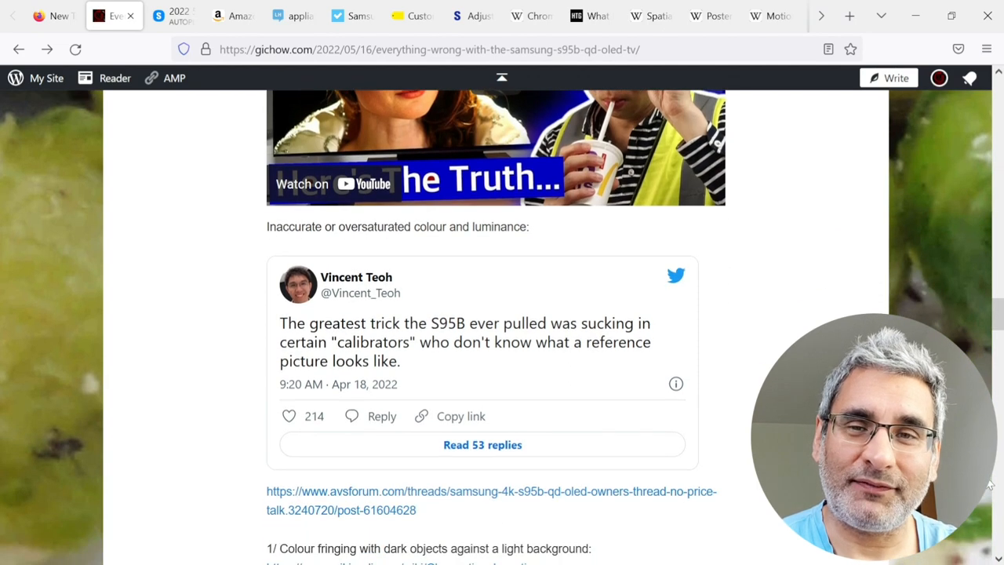
scroll("down", 3)
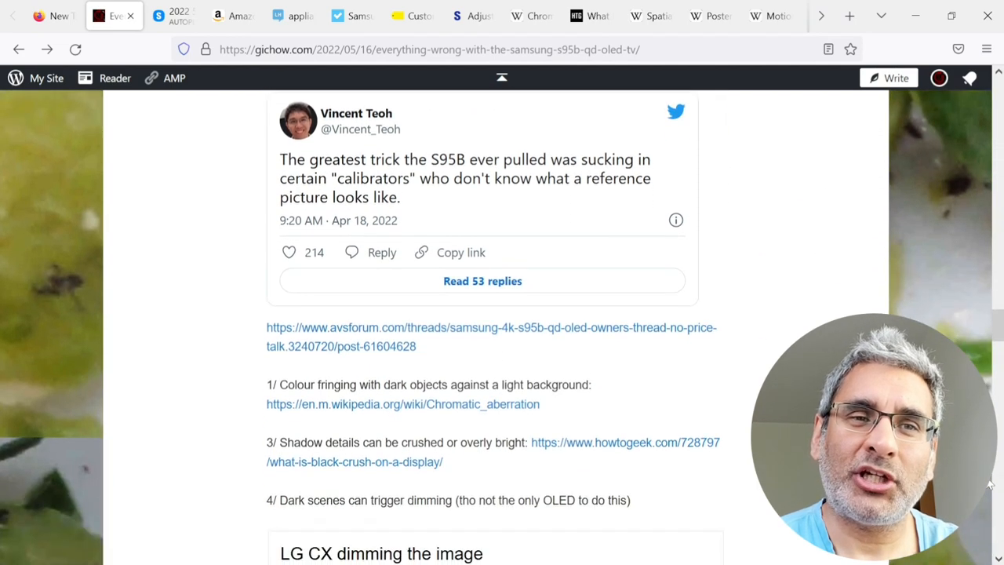
Read the motion interpolation article, watch its comparison clip, and return to the post.
scroll("down", 3)
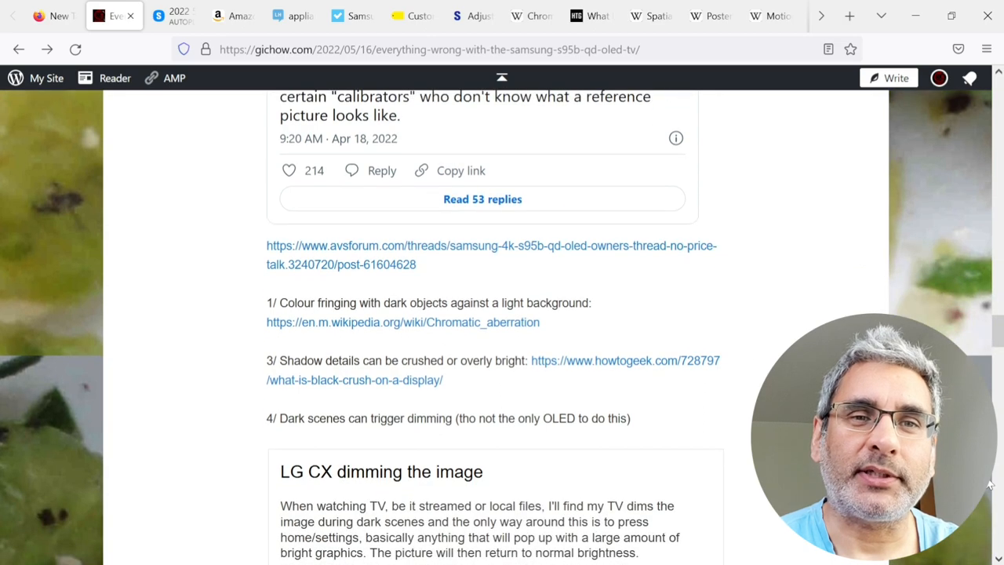
scroll("down", 3)
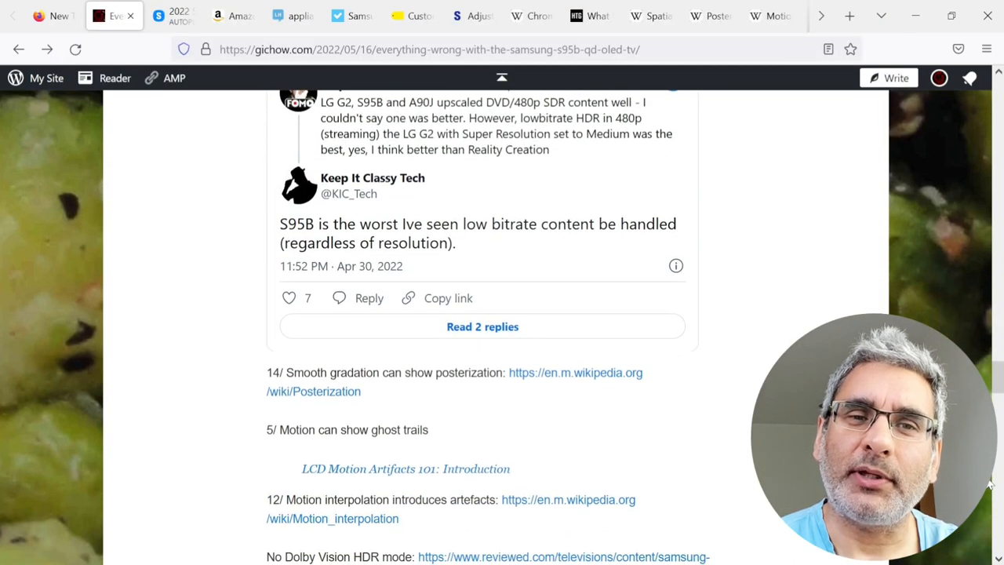
scroll("down", 3)
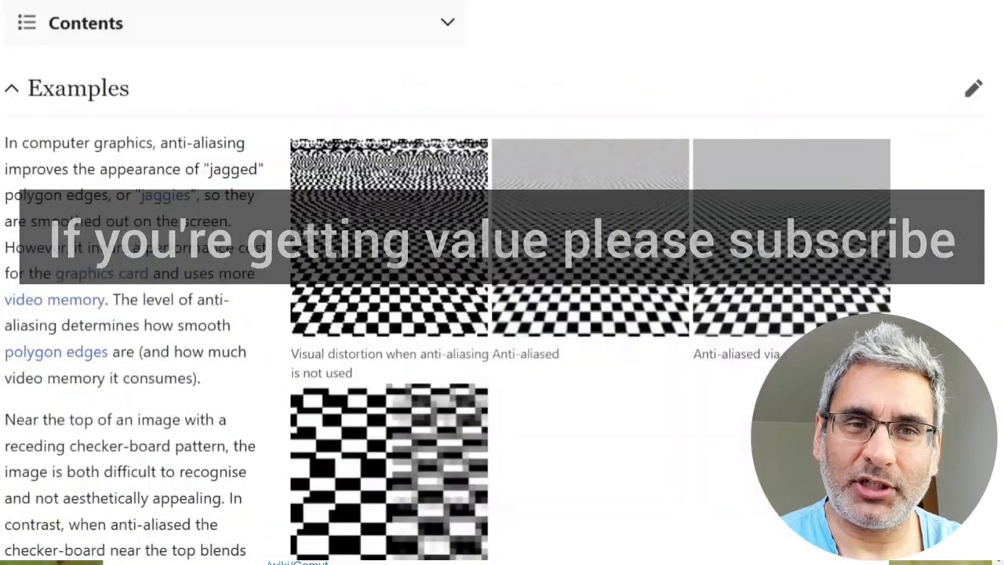
scroll("down", 3)
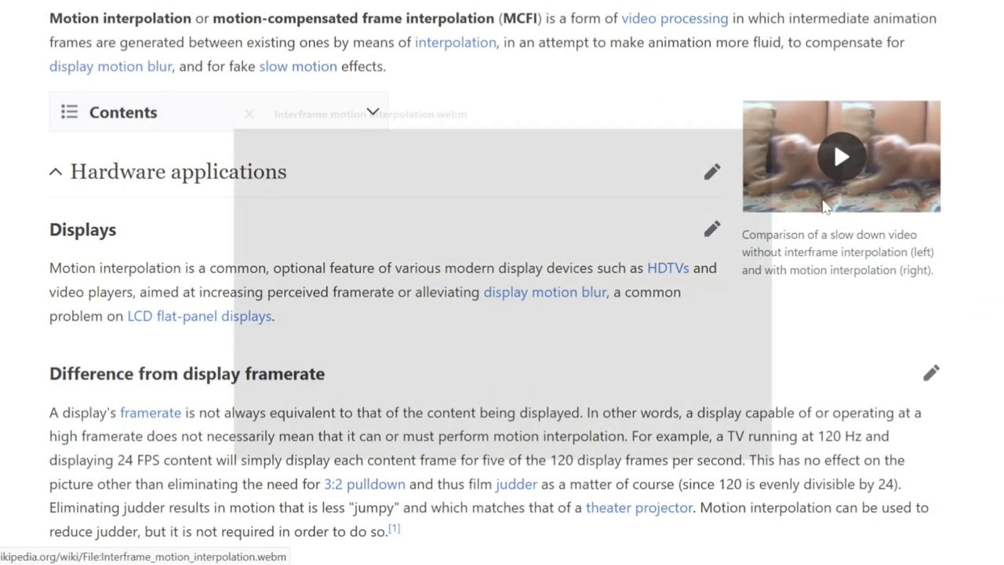
left_click(842, 157)
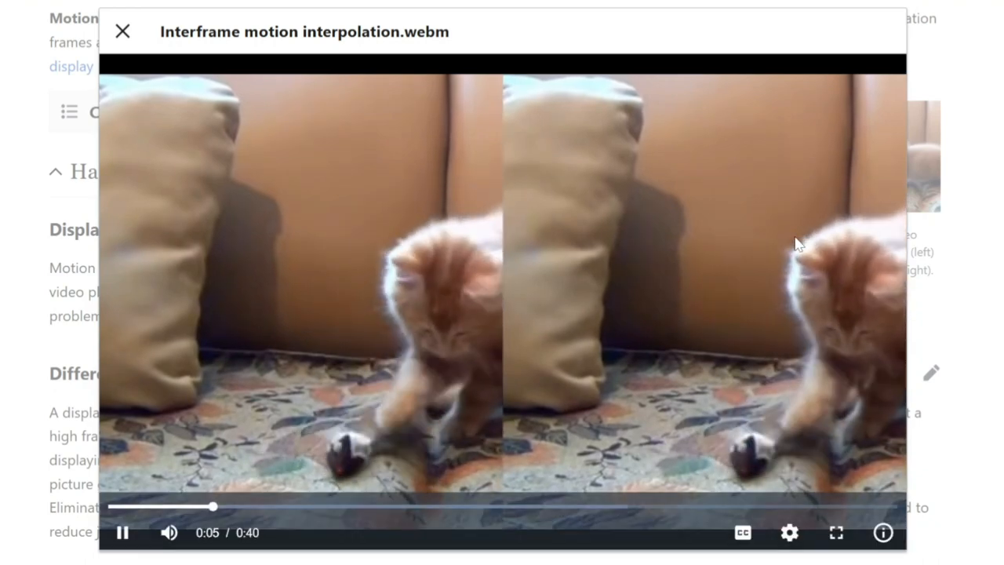
left_click(122, 35)
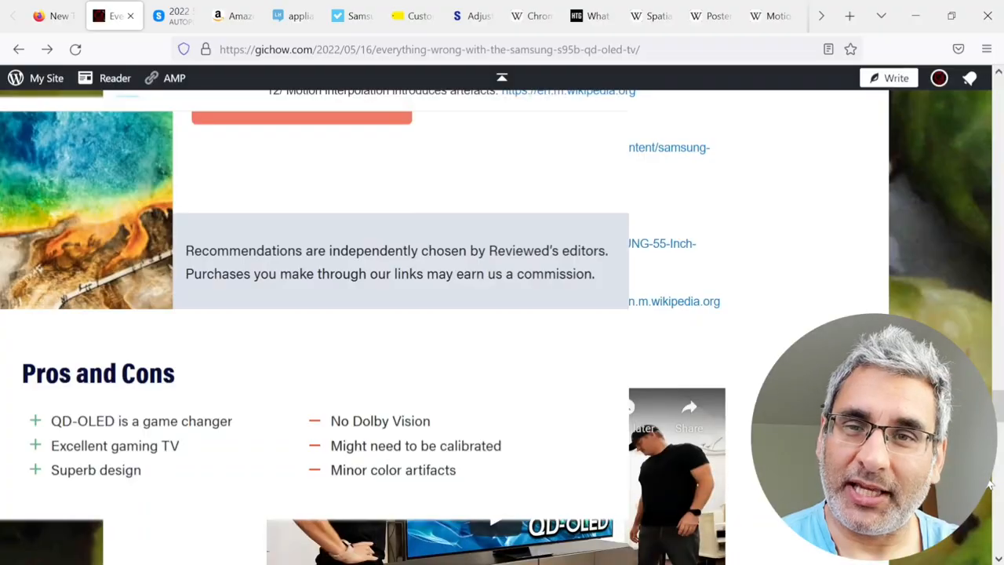
Read the post's Quality Control and Longevity points.
scroll("down", 3)
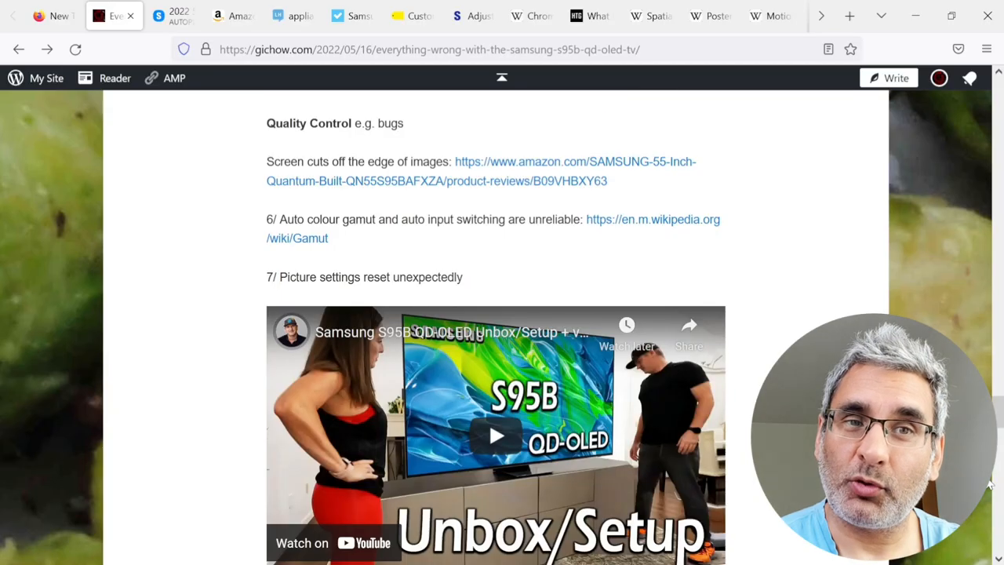
scroll("down", 3)
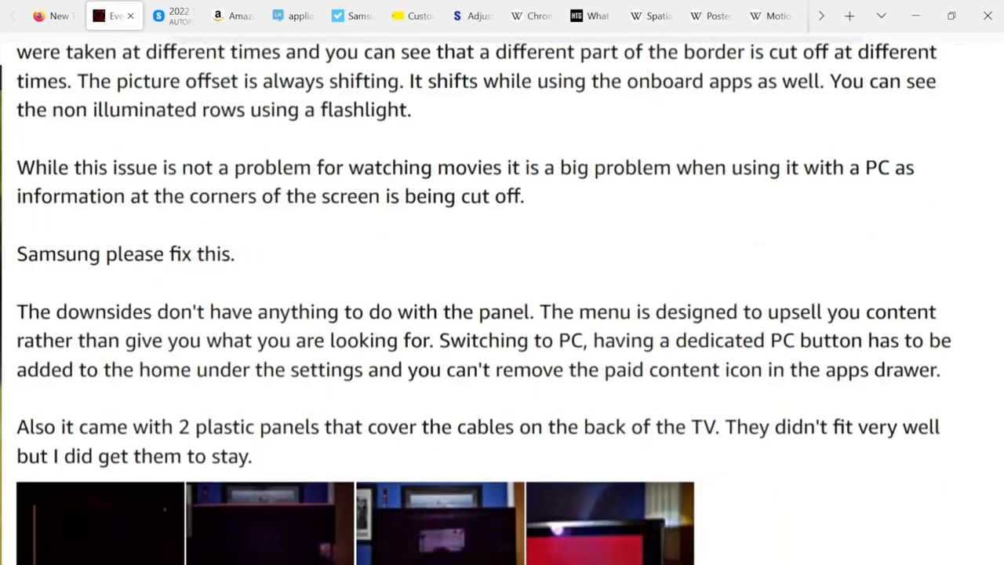
scroll("down", 3)
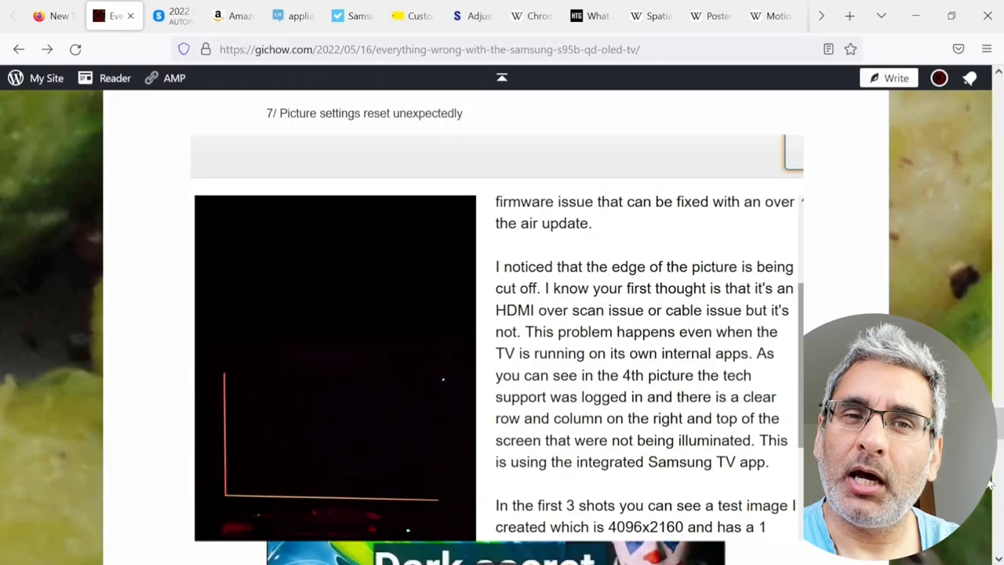
scroll("down", 3)
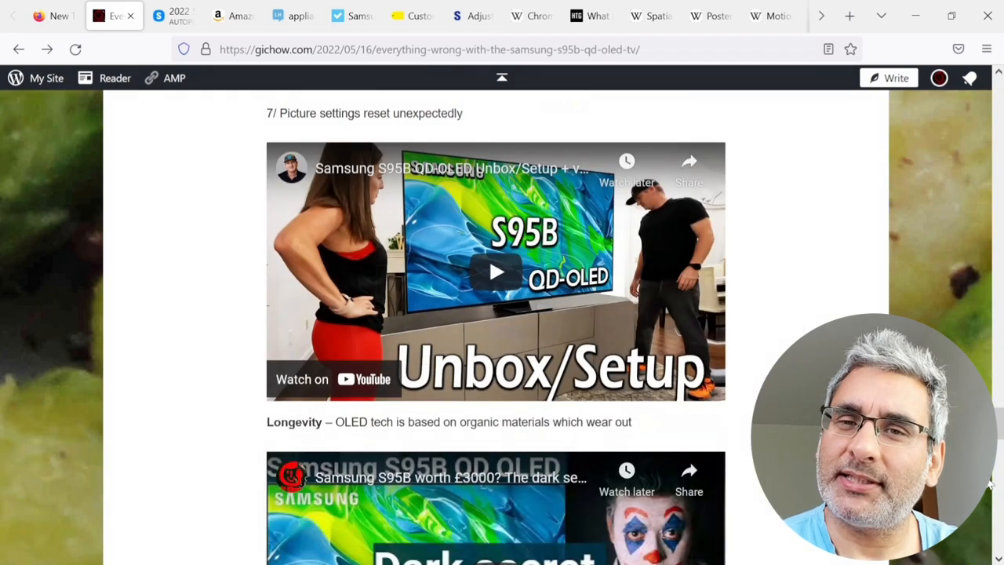
scroll("down", 3)
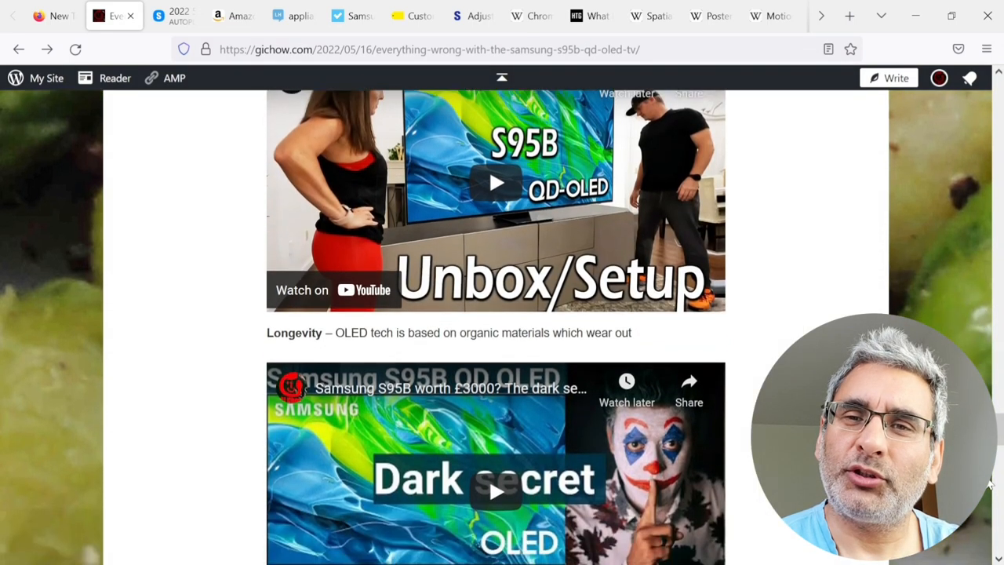
Continue through Brightness with the Reviewed HDR excerpt down to the Value section's X95K video.
scroll("down", 3)
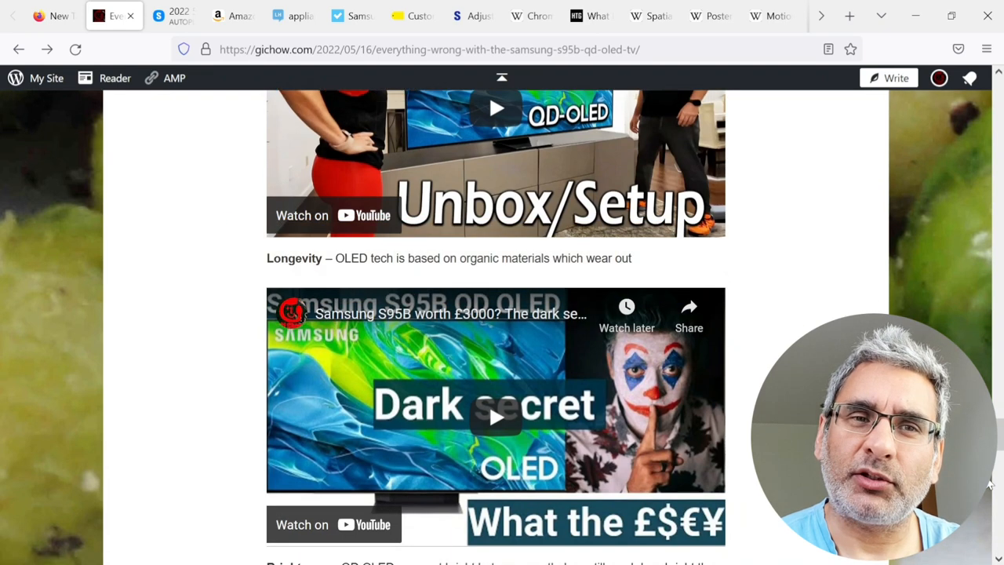
scroll("down", 3)
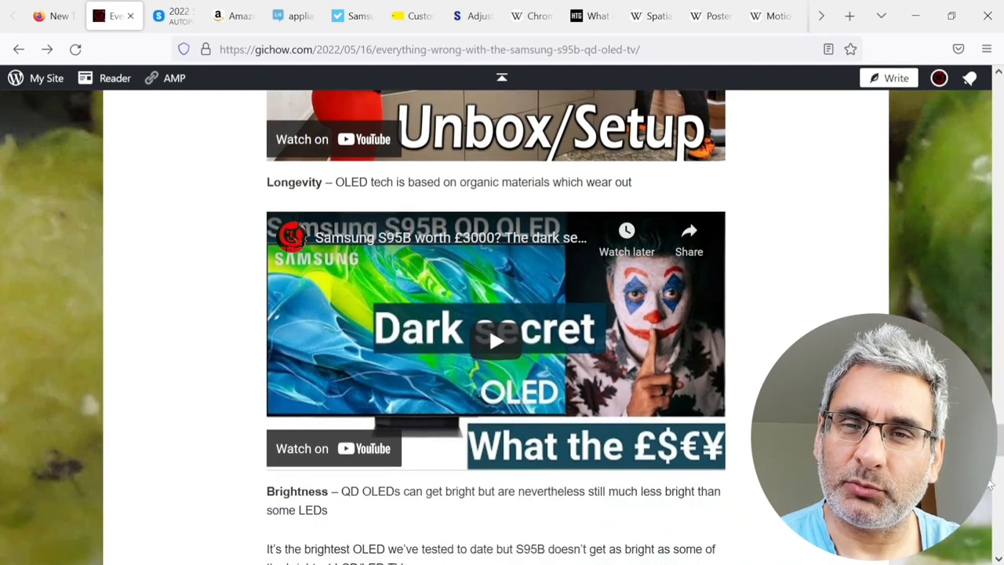
scroll("down", 3)
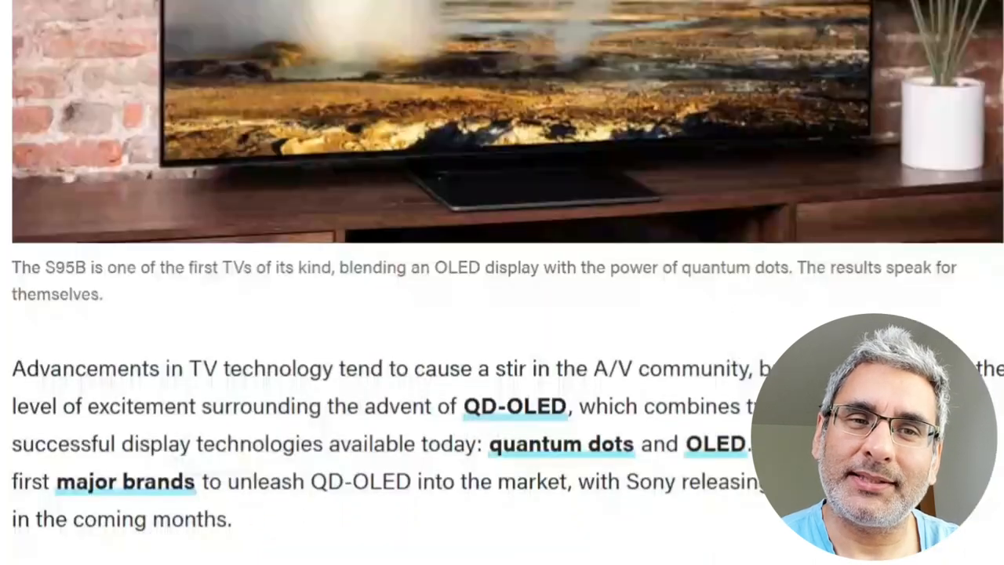
scroll("down", 3)
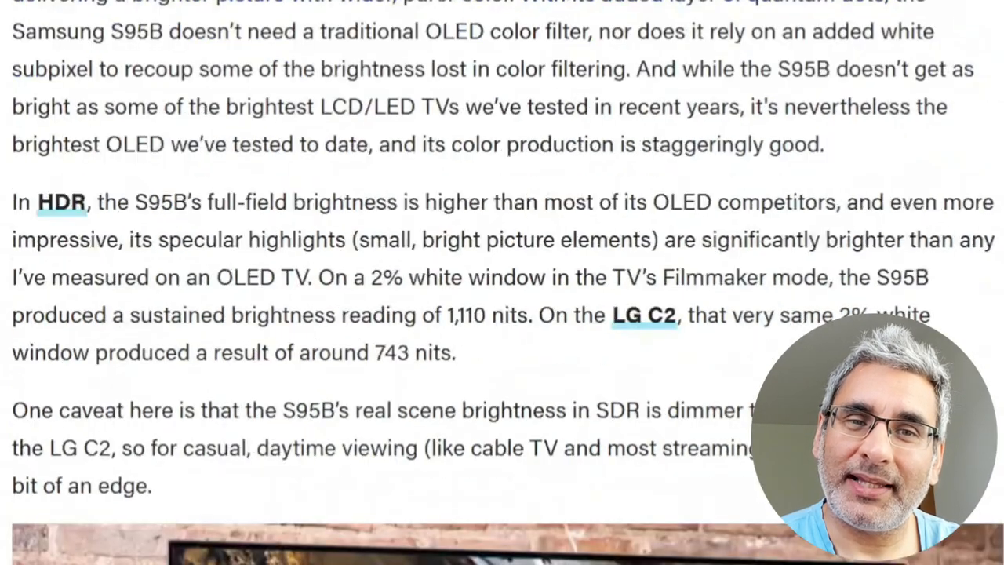
scroll("down", 3)
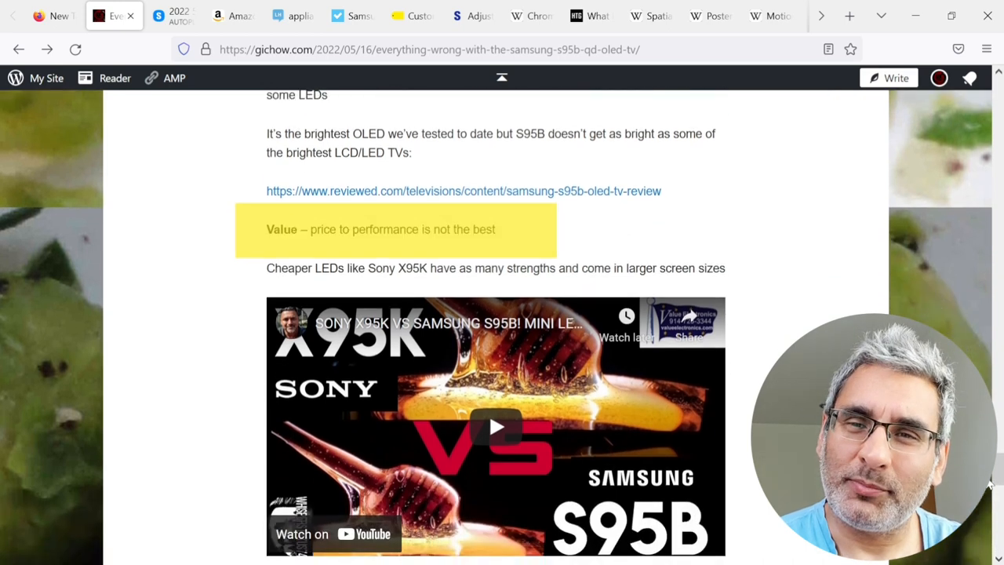
Bring the post's closing 'Finally, trust your eyes' paragraph into view.
scroll("down", 3)
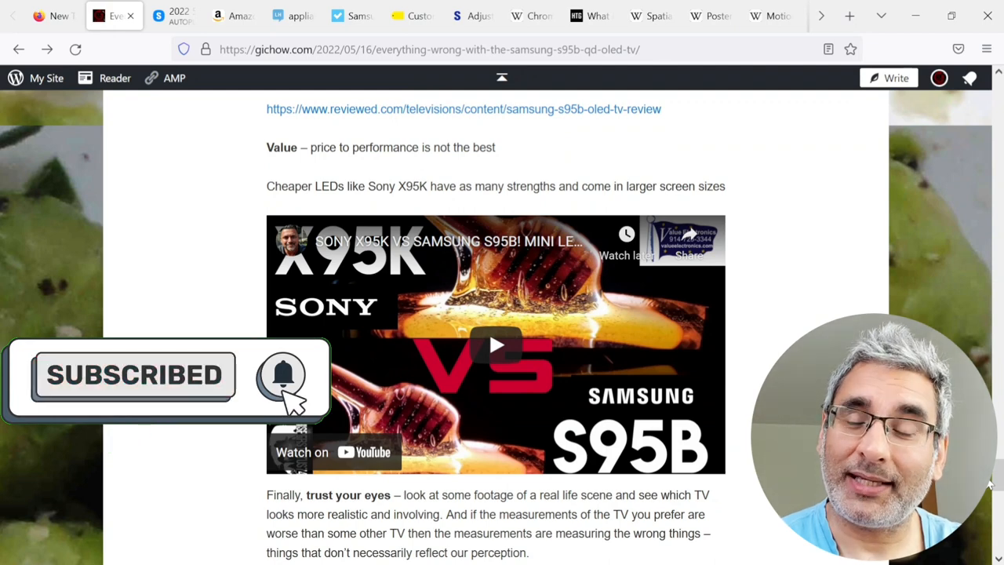
scroll("down", 3)
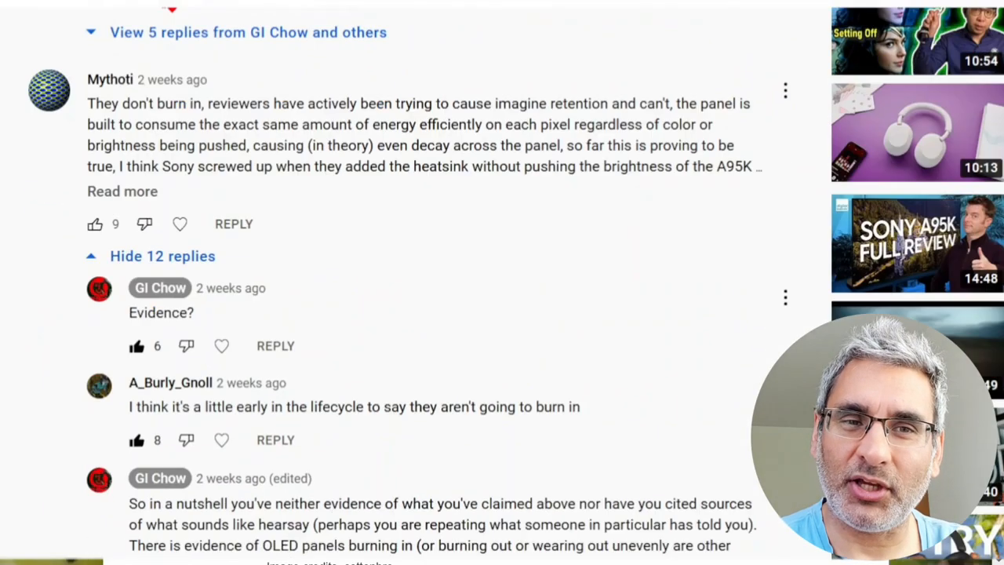
Read through the YouTube comment replies debating burn-in evidence.
scroll("down", 3)
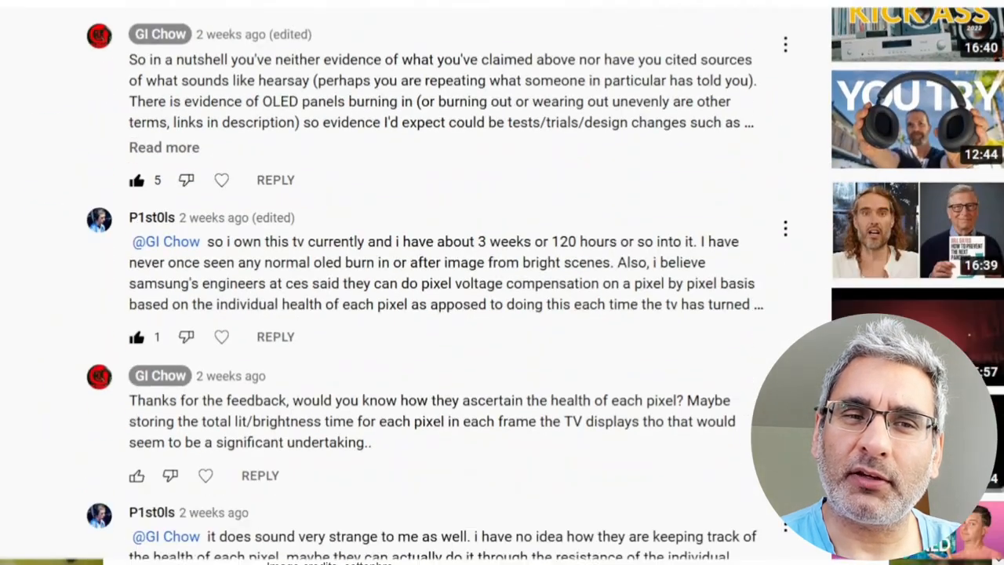
scroll("down", 3)
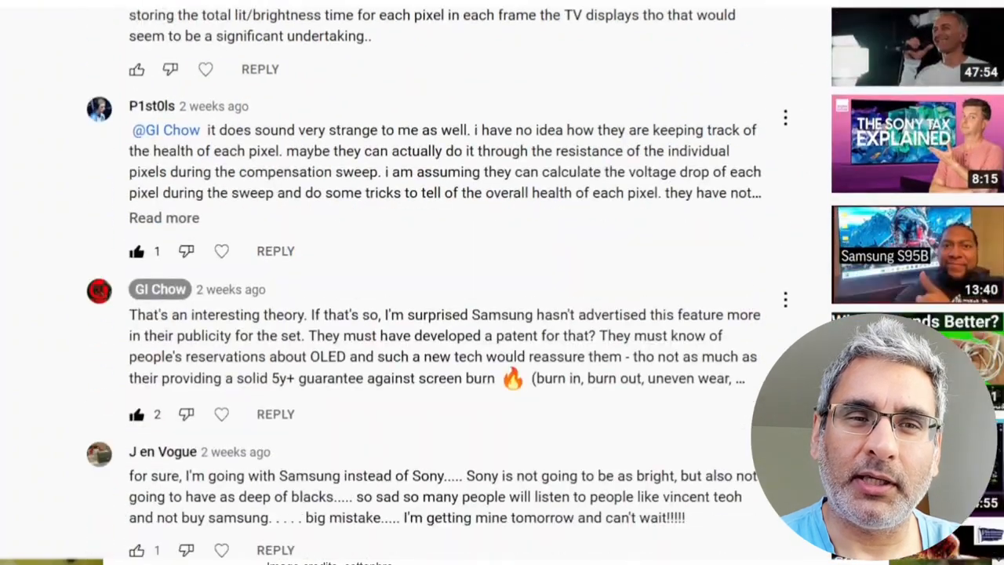
scroll("down", 3)
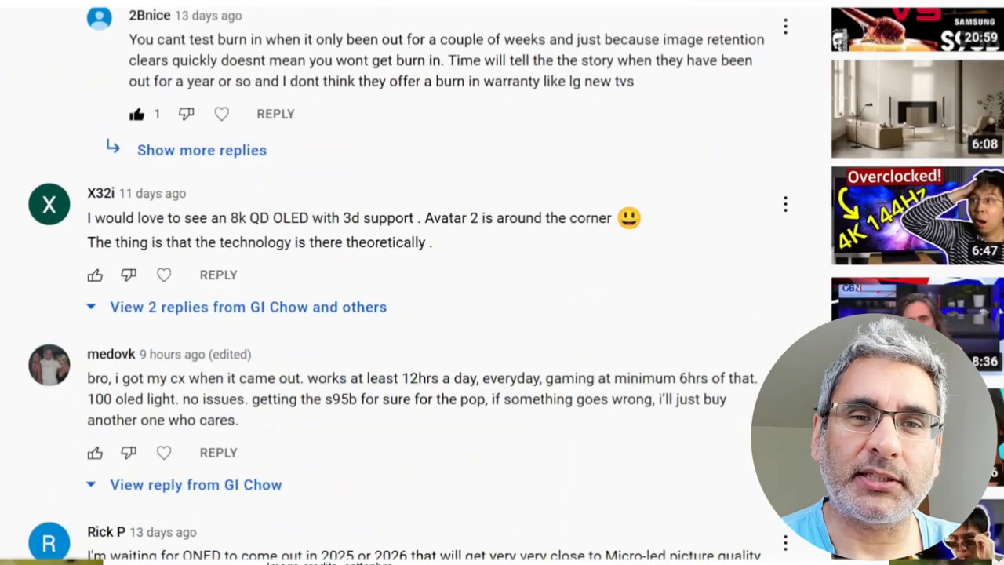
Show the GI Chow channel's About description with its social links.
left_click(107, 16)
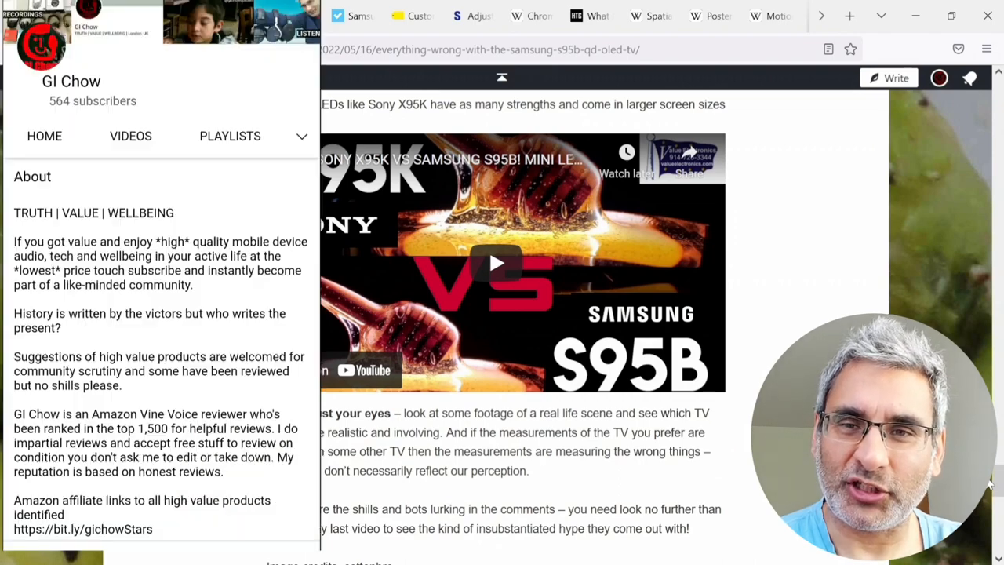
scroll("down", 3)
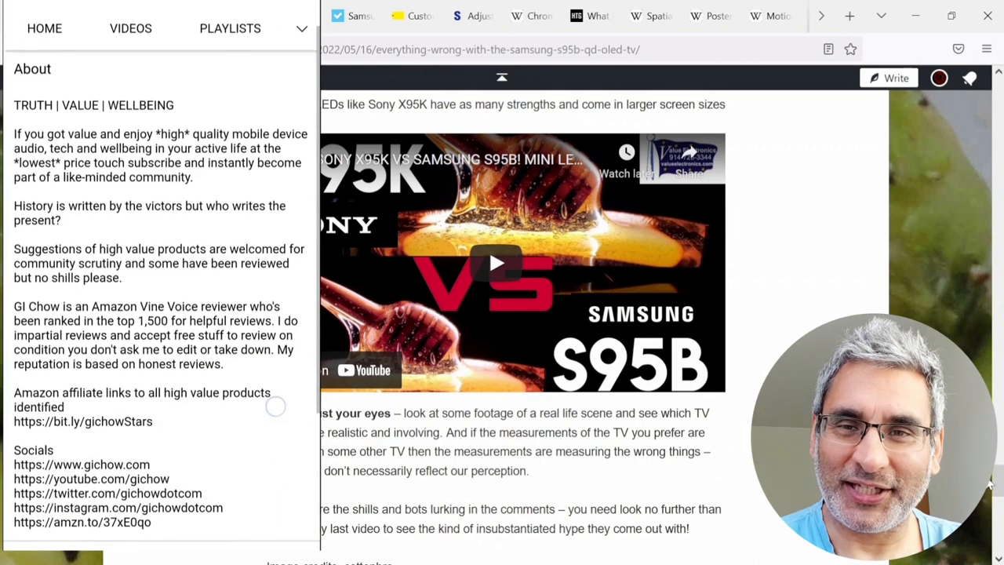